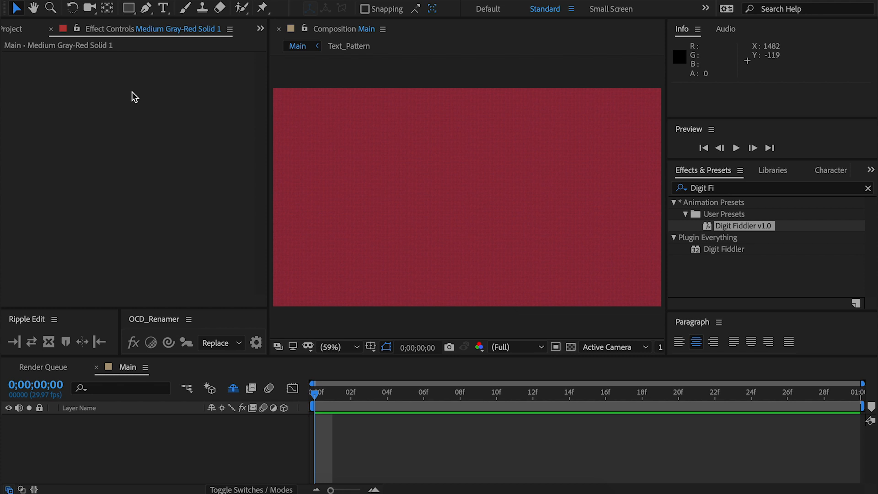
pyautogui.moveTo(733, 231)
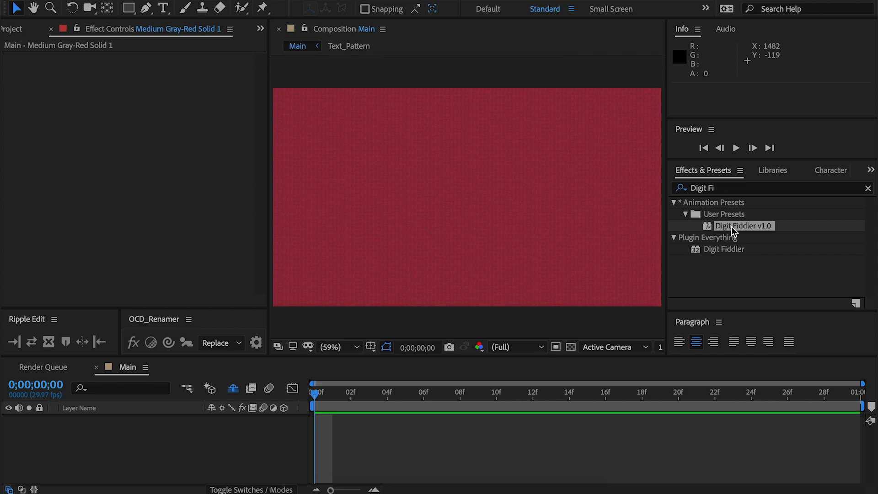
pyautogui.moveTo(725, 234)
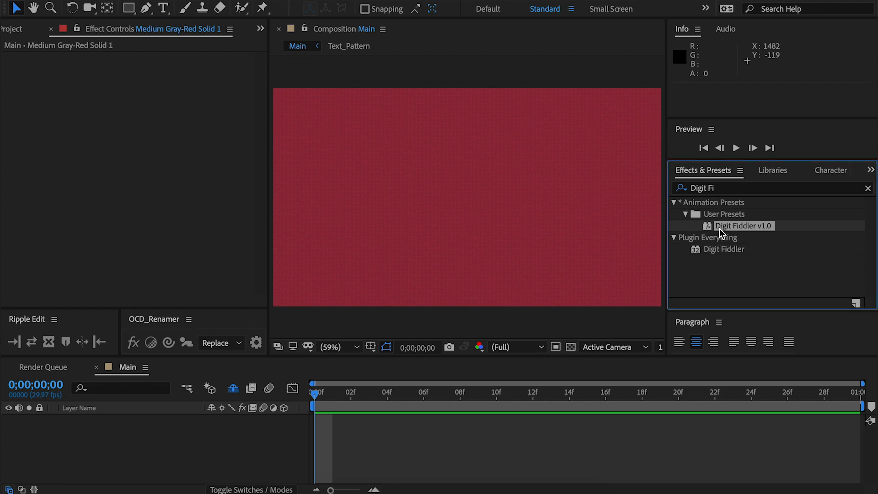
# Step: Apply the Digit Fiddler v1.0 preset, creating a text layer carrying the plain Digit Fiddler effect
pyautogui.doubleClick(741, 226)
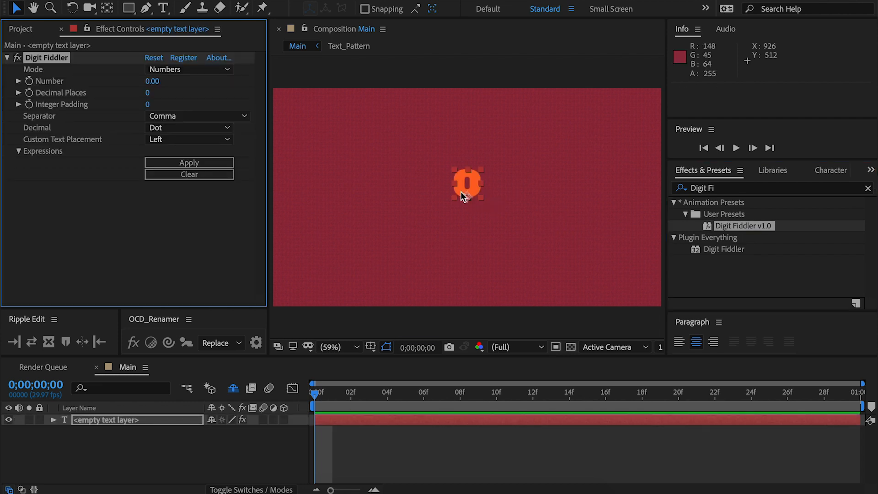
pyautogui.moveTo(536, 226)
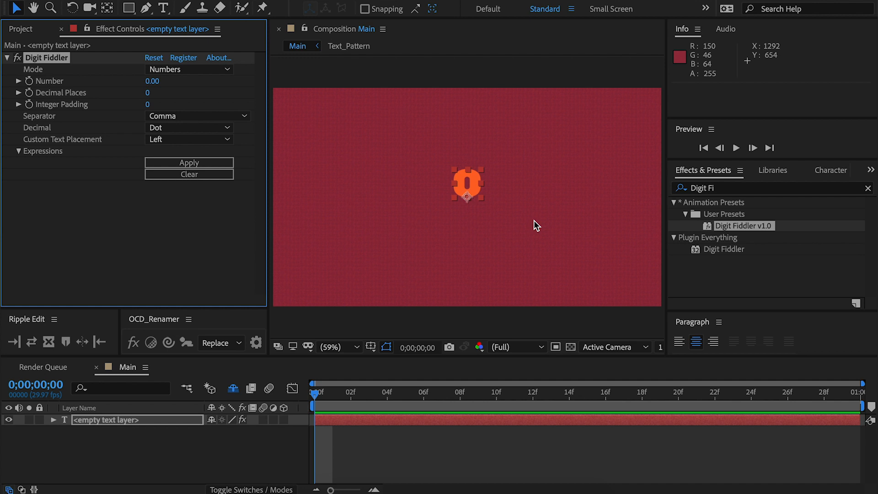
pyautogui.click(724, 248)
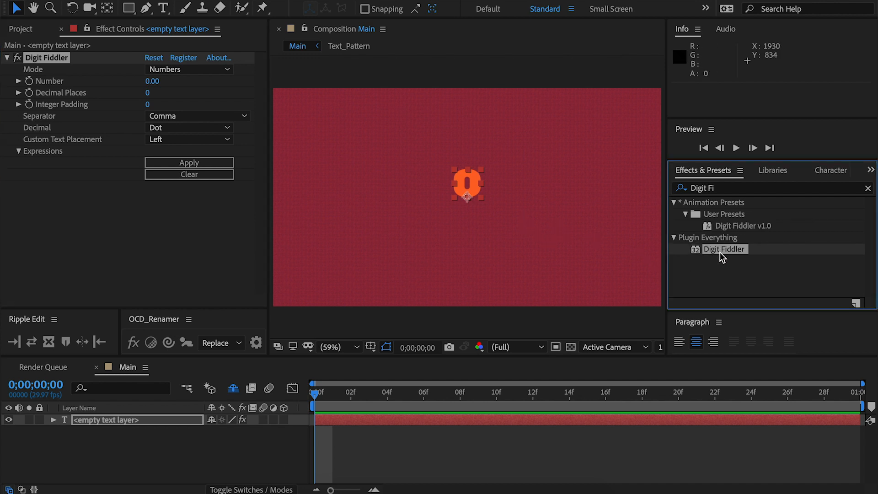
pyautogui.moveTo(728, 253)
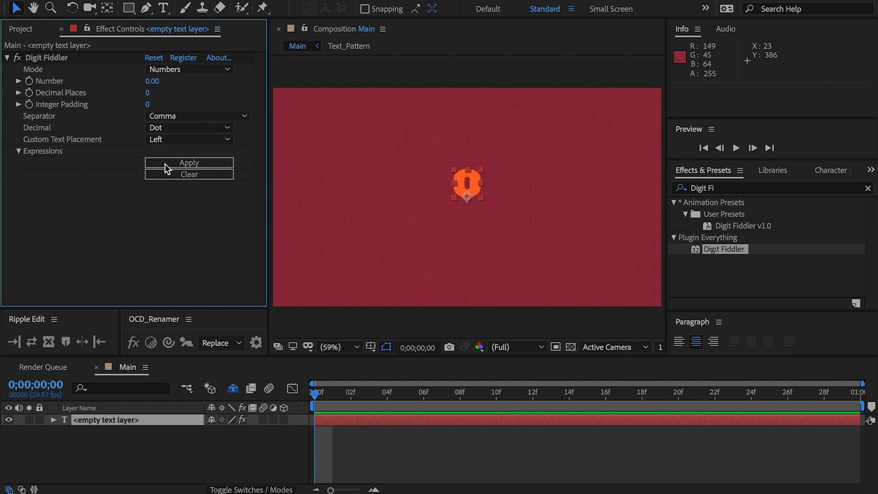
# Step: Try the Time mode in Digit Fiddler, then return Mode to Numbers for the animated count
pyautogui.click(188, 69)
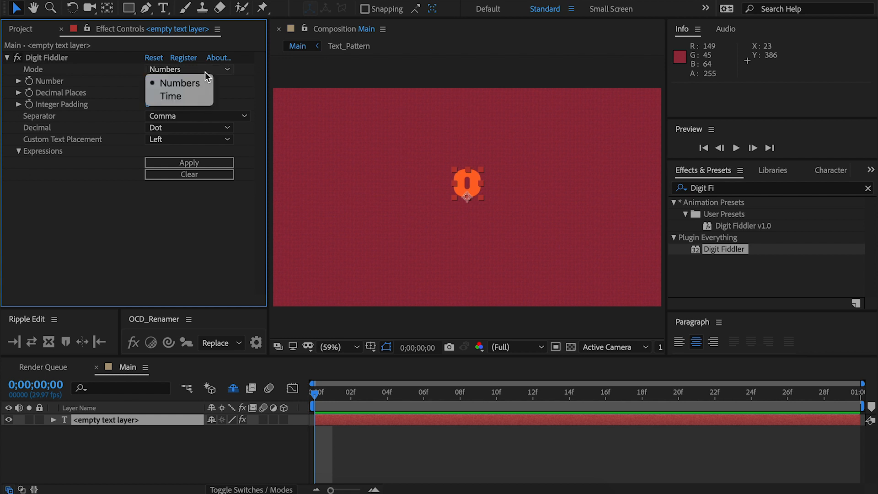
pyautogui.click(171, 96)
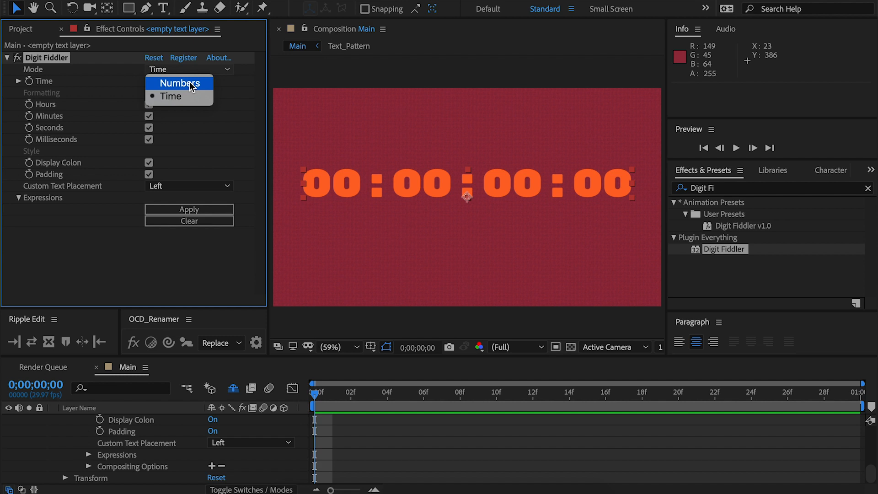
pyautogui.click(180, 83)
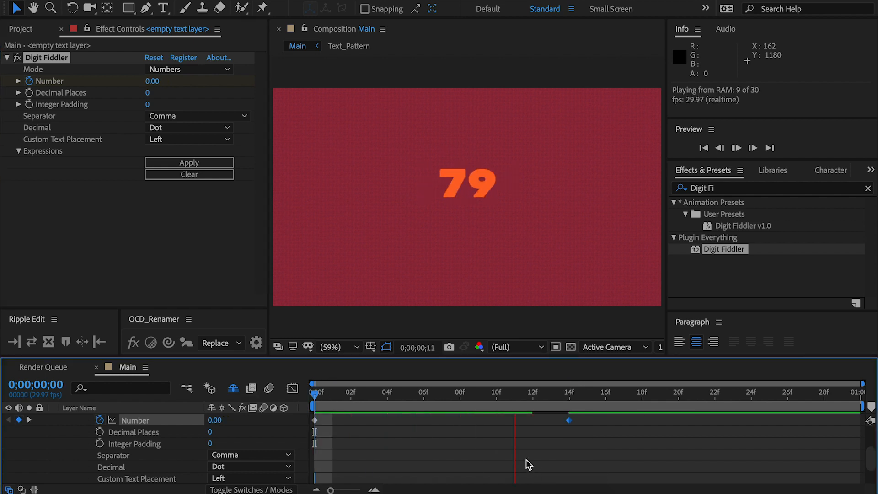
# Step: Test Decimal Places at 2, then reset it to 0 for a whole-number counter
pyautogui.click(736, 148)
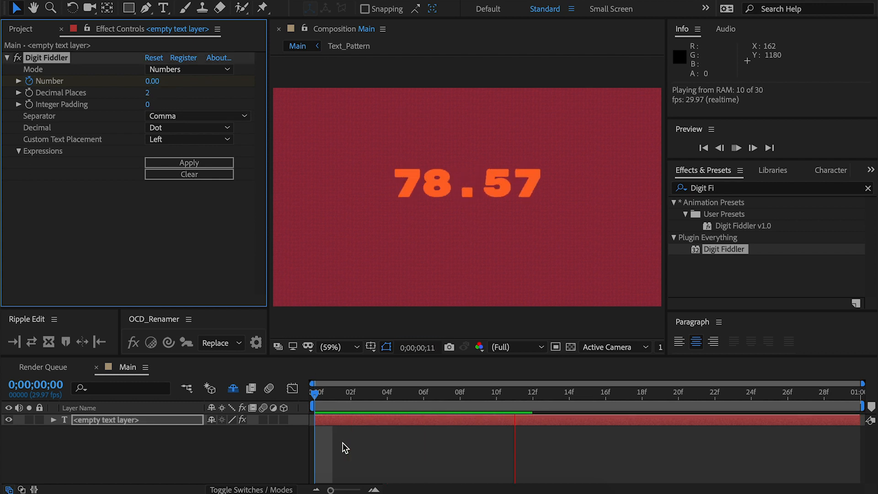
pyautogui.click(735, 148)
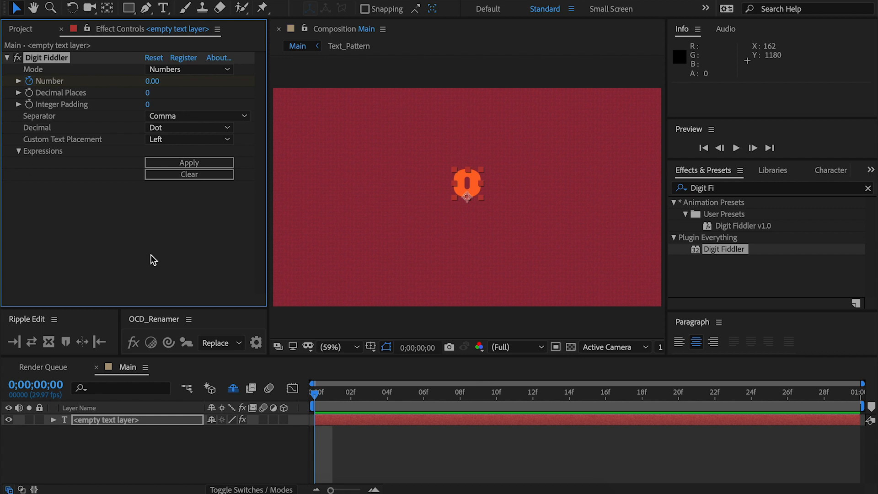
pyautogui.moveTo(147, 107)
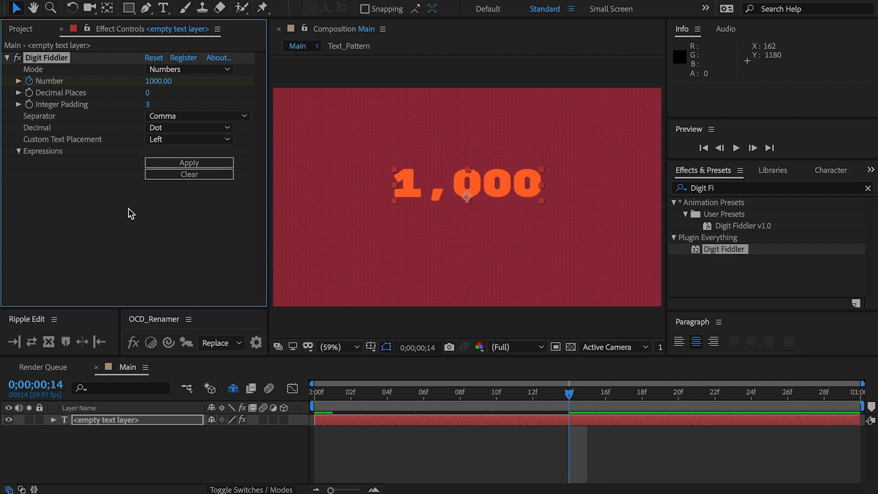
# Step: Keep comma as the thousands Separator and set the Decimal mark to Comma
pyautogui.click(197, 116)
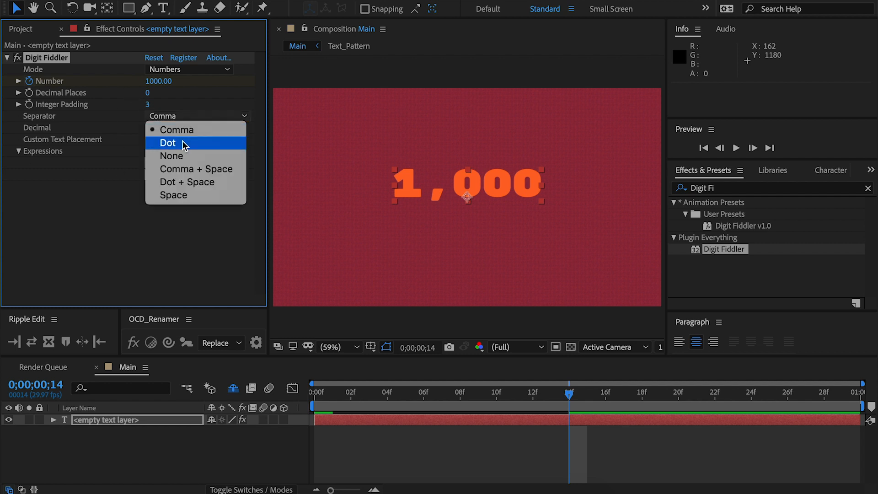
pyautogui.moveTo(192, 202)
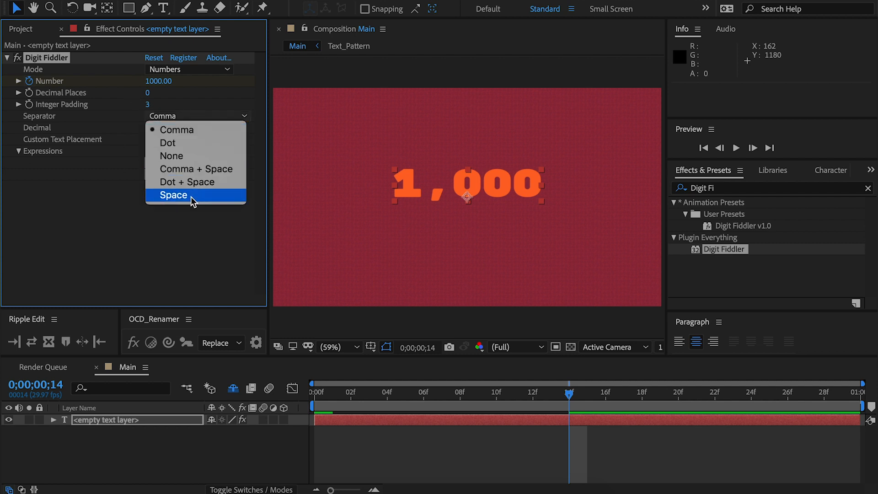
pyautogui.moveTo(195, 155)
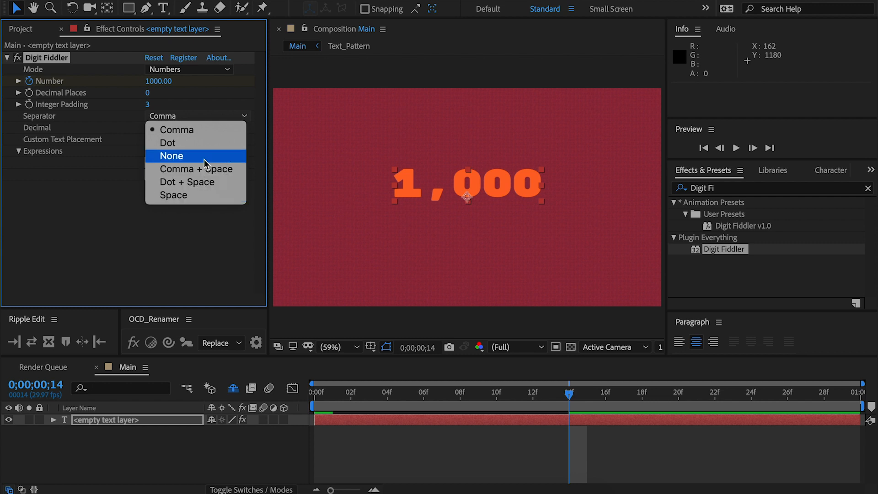
pyautogui.click(168, 143)
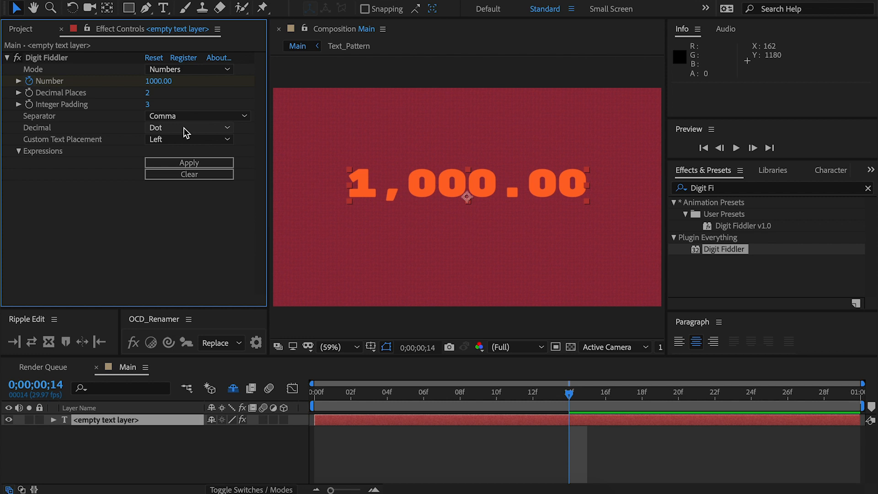
pyautogui.click(188, 127)
pyautogui.write('$')
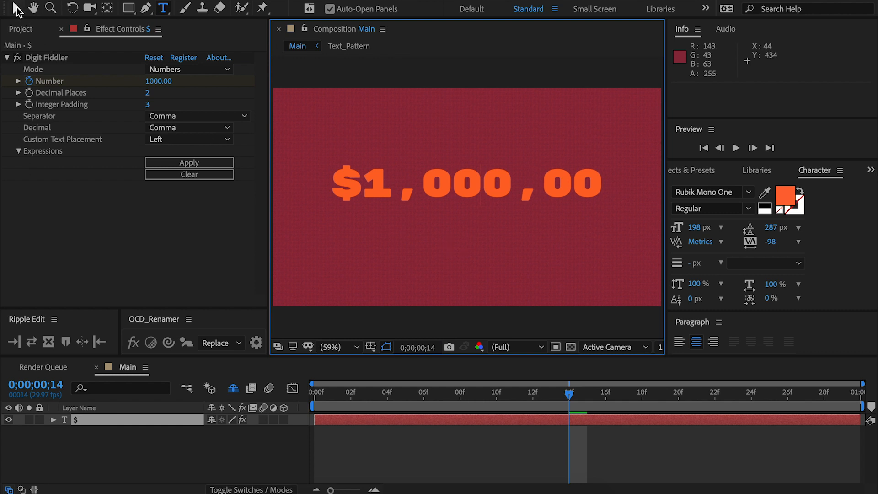
# Step: Set Custom Text Placement to Right, then switch Mode to Time for the 01:00:00:00 readout
pyautogui.click(189, 139)
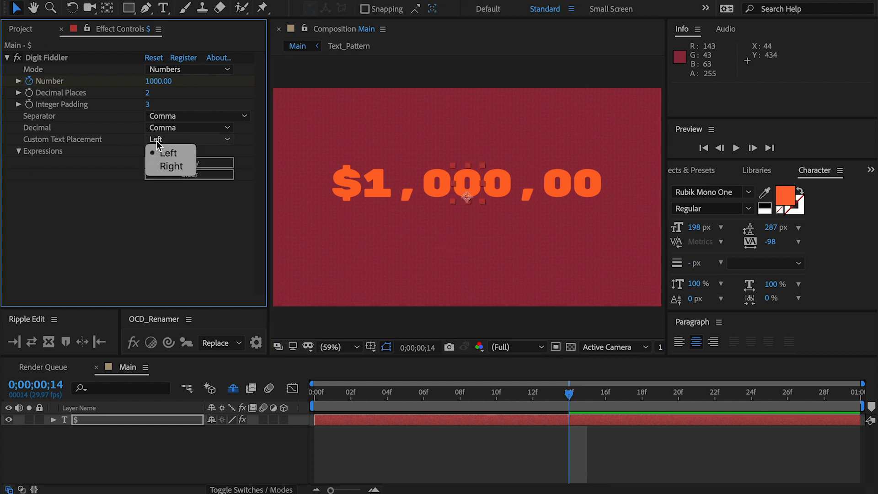
pyautogui.click(171, 166)
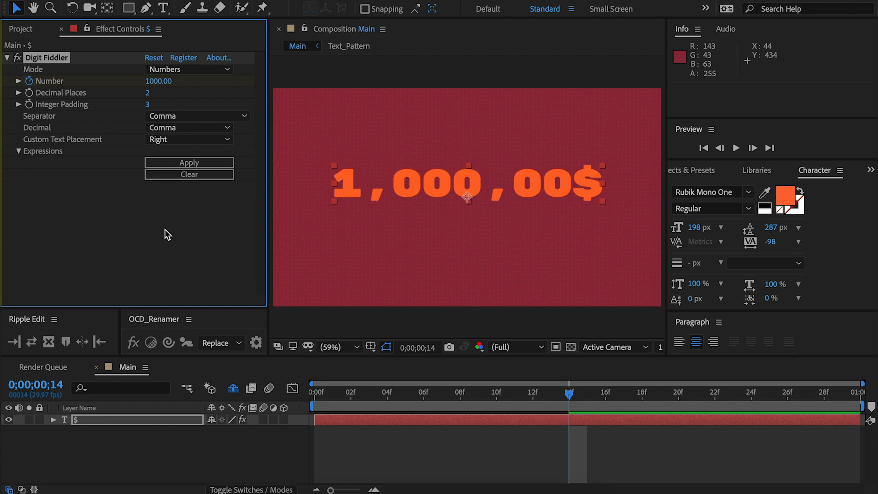
pyautogui.click(189, 68)
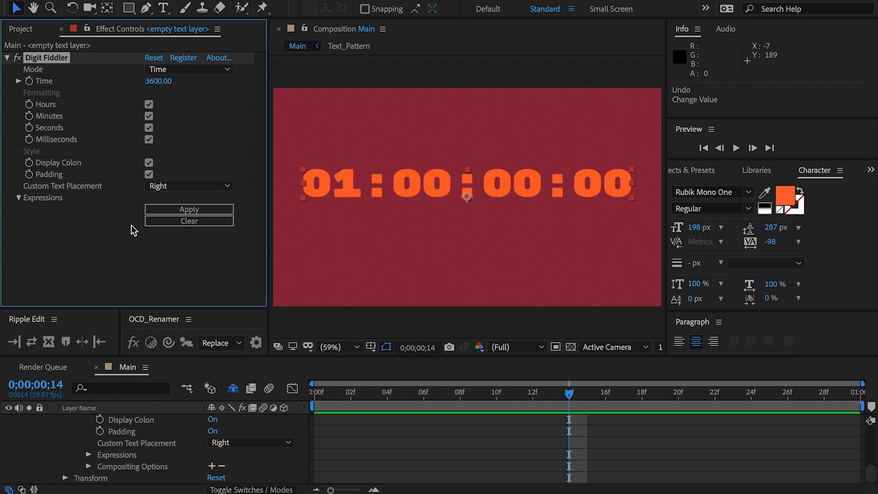
pyautogui.moveTo(509, 183)
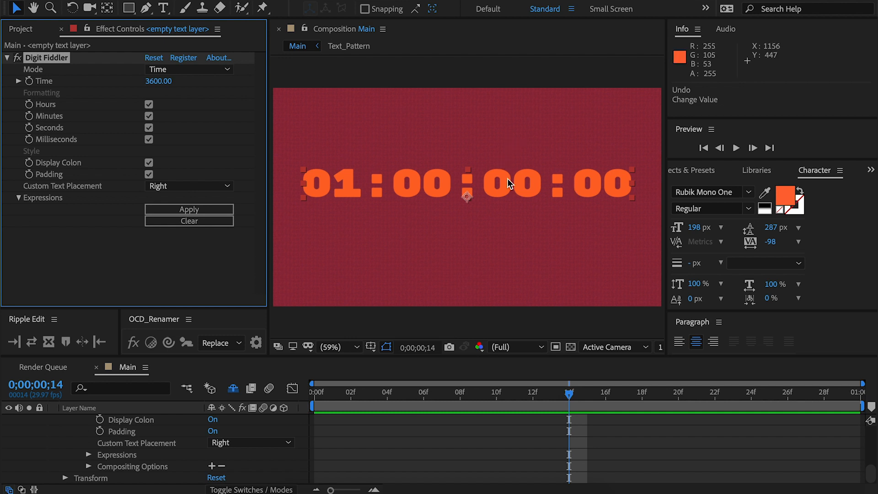
pyautogui.moveTo(333, 116)
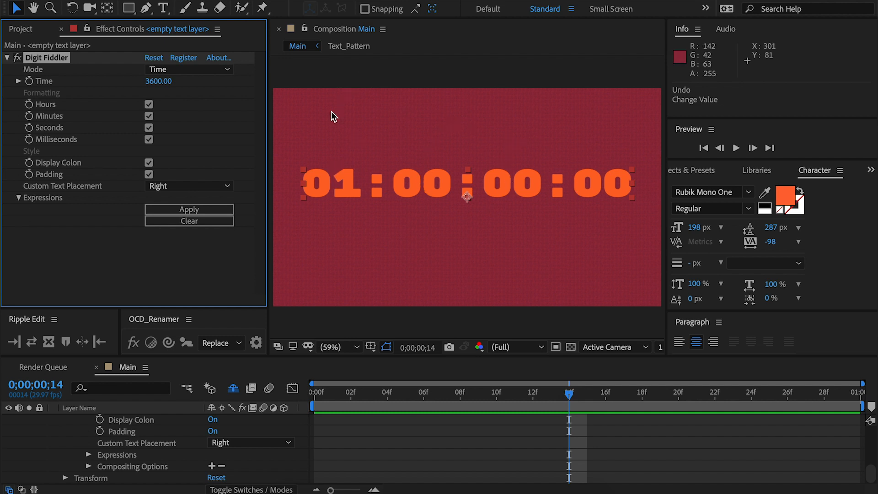
pyautogui.moveTo(497, 156)
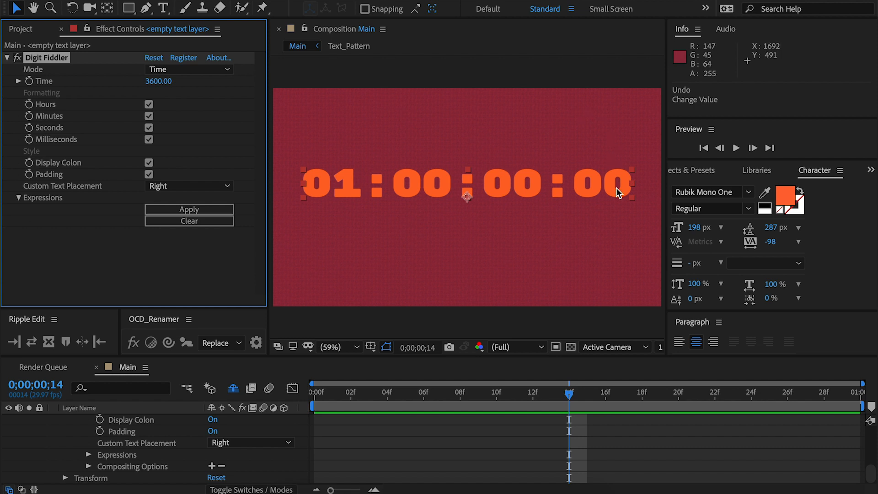
pyautogui.moveTo(582, 196)
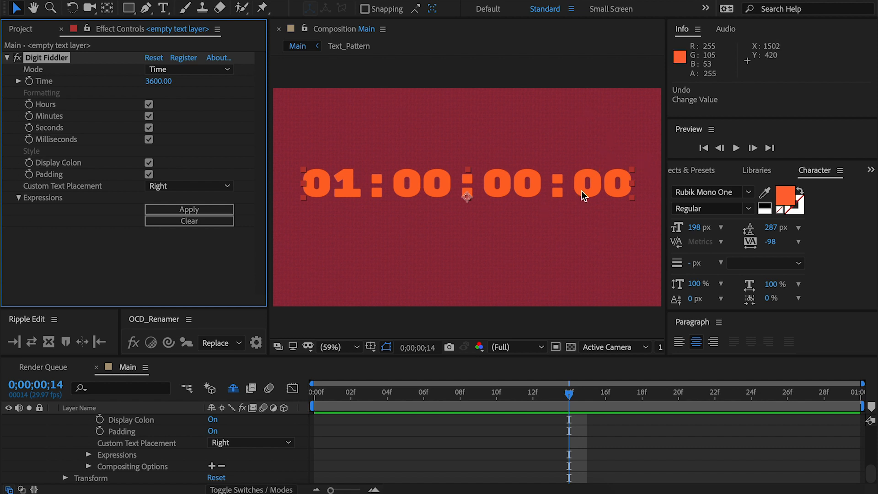
pyautogui.moveTo(600, 240)
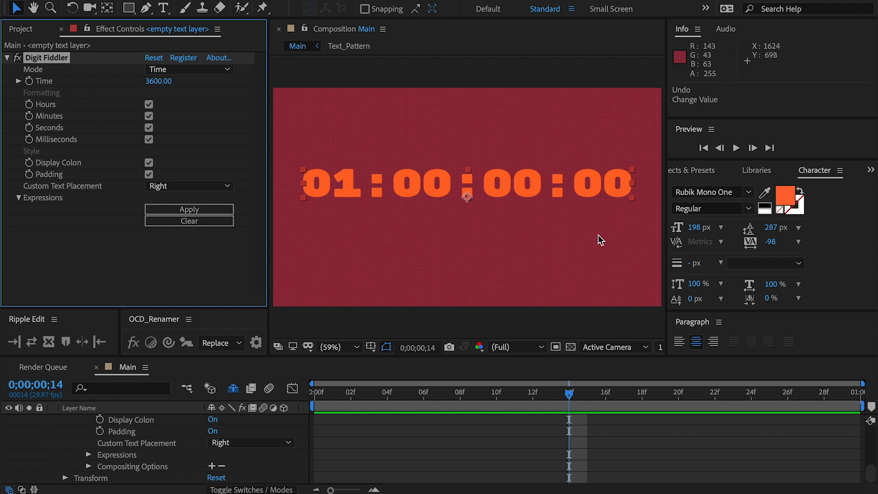
pyautogui.moveTo(604, 193)
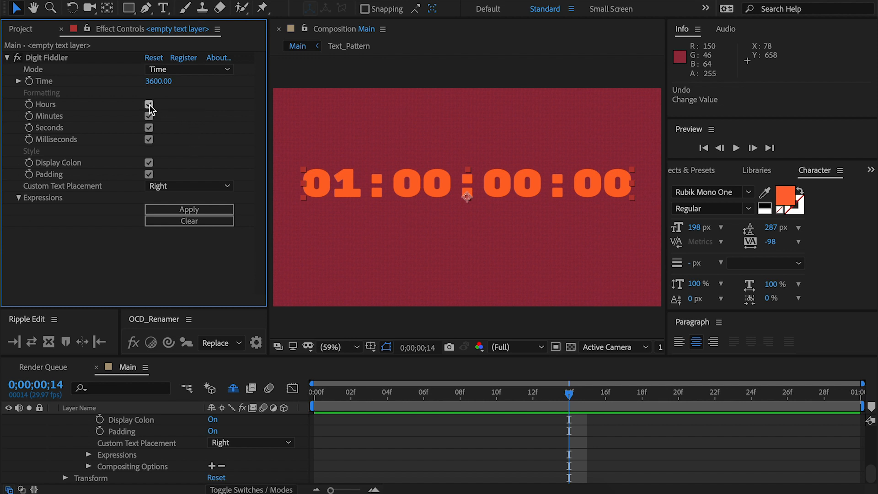
# Step: Toggle Hours and Display Colon off and back on, restoring the full 01:00:00:00 counter
pyautogui.click(149, 104)
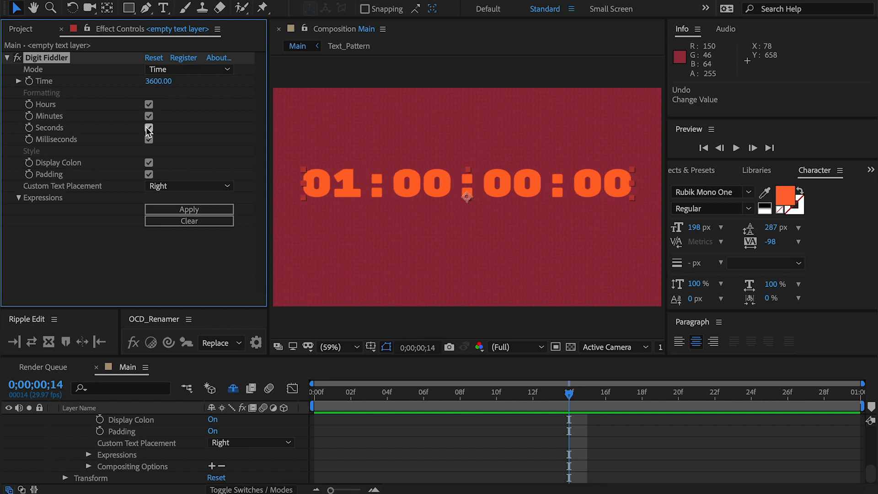
pyautogui.click(149, 104)
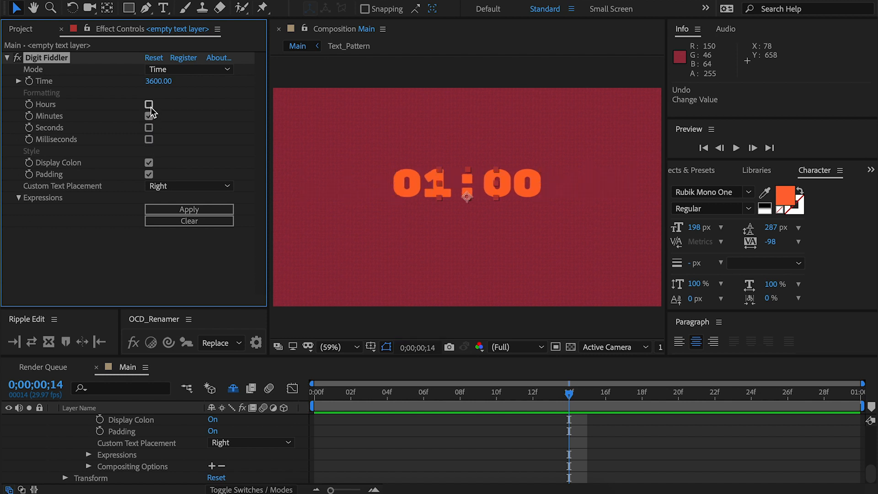
pyautogui.click(149, 104)
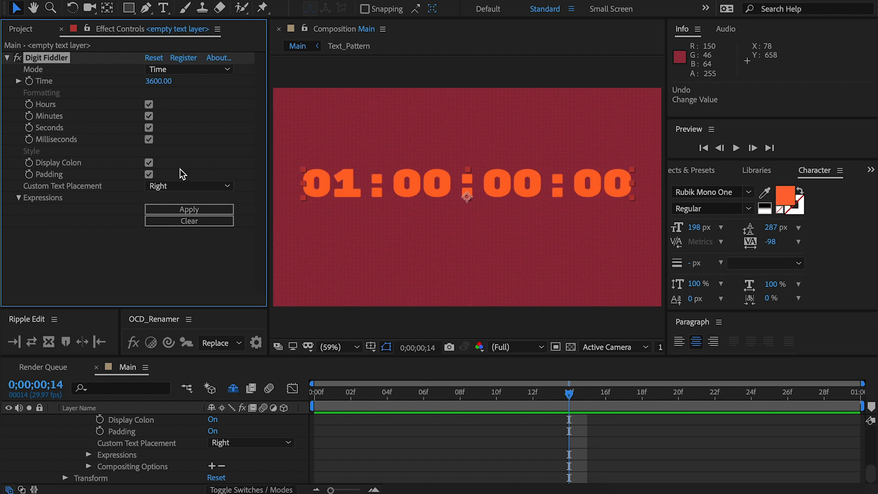
pyautogui.click(149, 162)
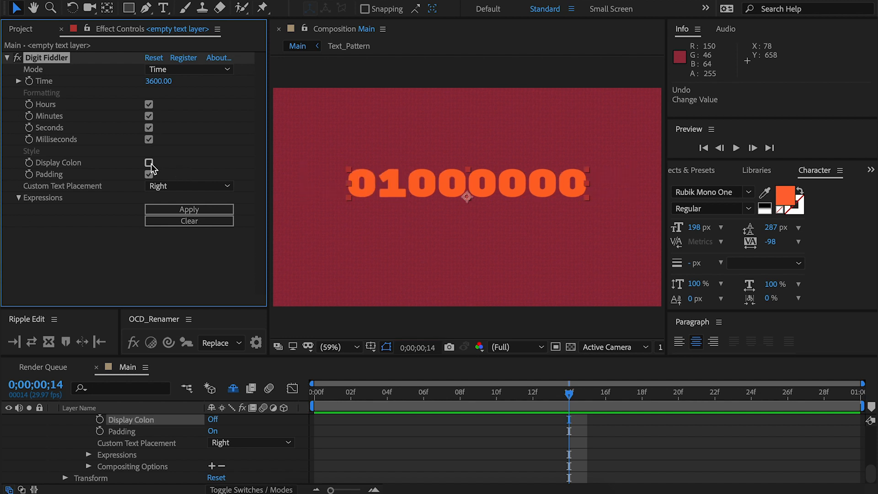
pyautogui.click(149, 163)
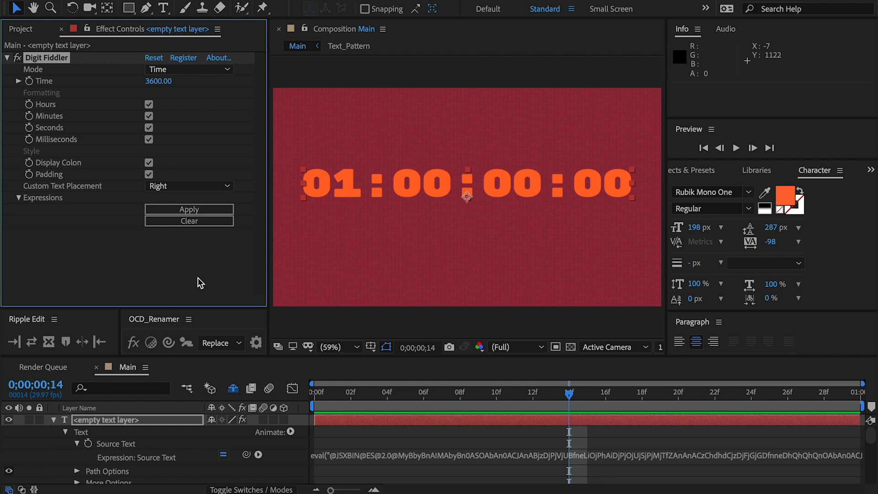
pyautogui.moveTo(338, 202)
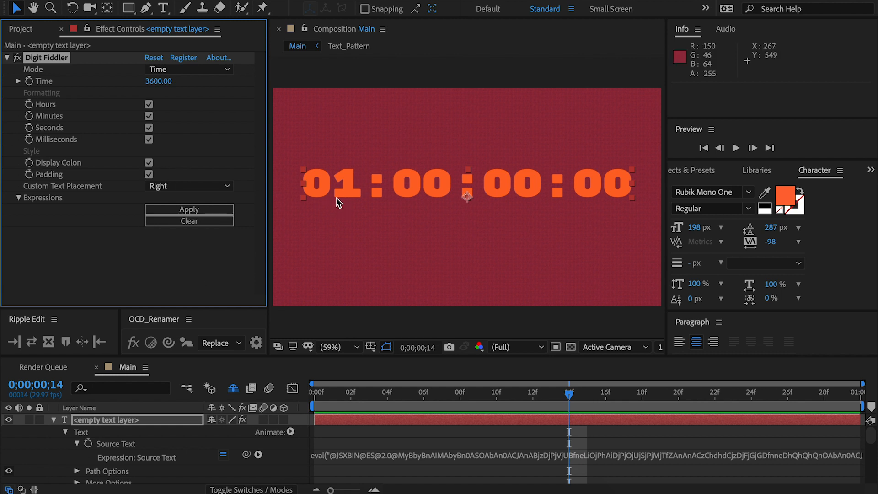
# Step: Uncheck Padding, toggle Hours off and on, then re-enable Padding for 01:00:00:00
pyautogui.click(149, 174)
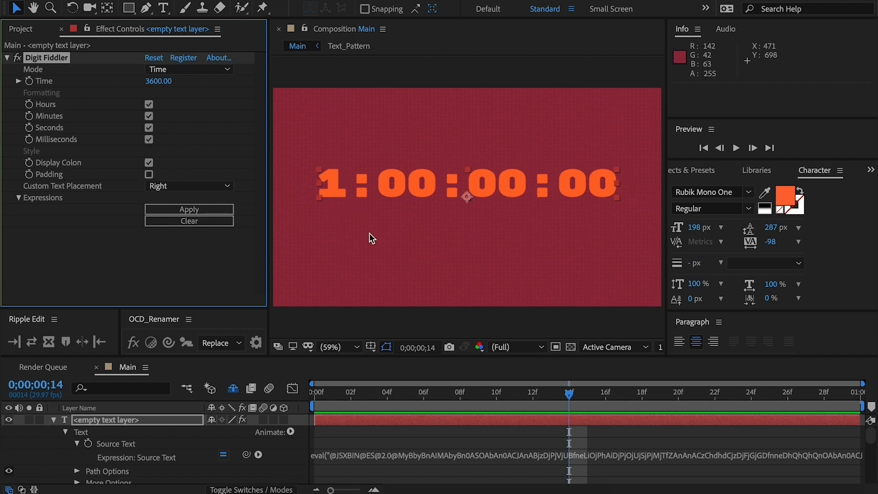
pyautogui.click(149, 104)
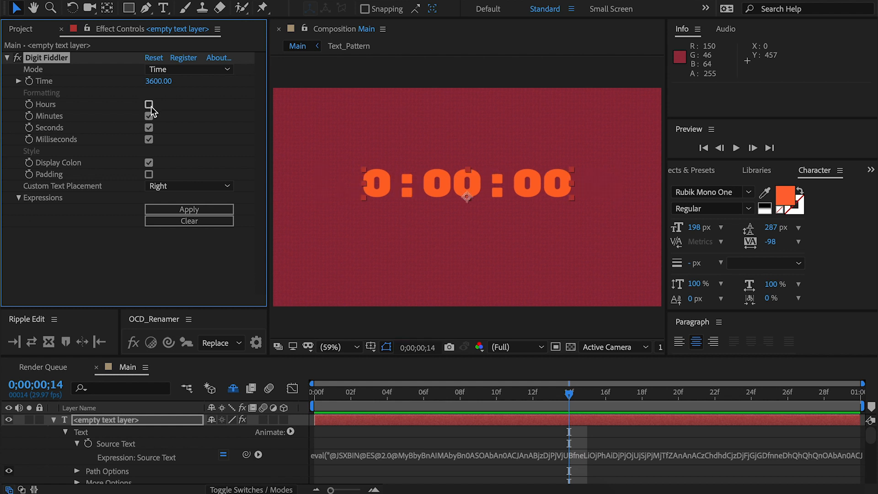
pyautogui.click(149, 116)
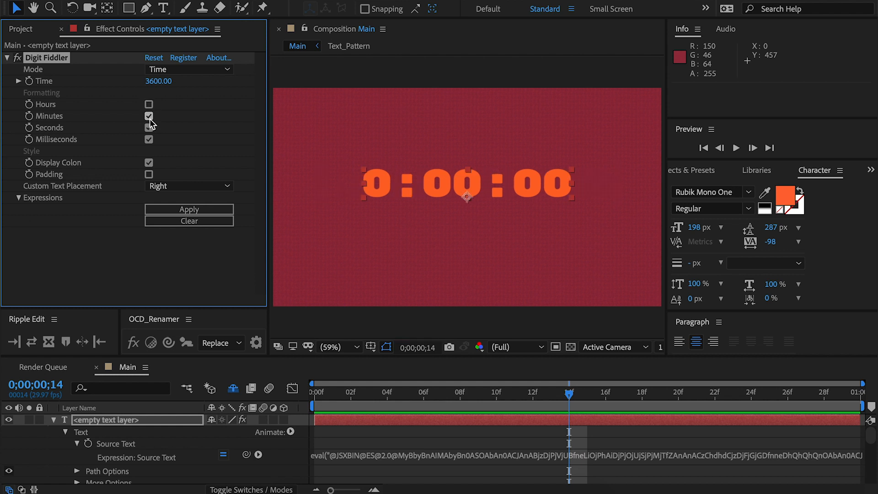
pyautogui.click(149, 104)
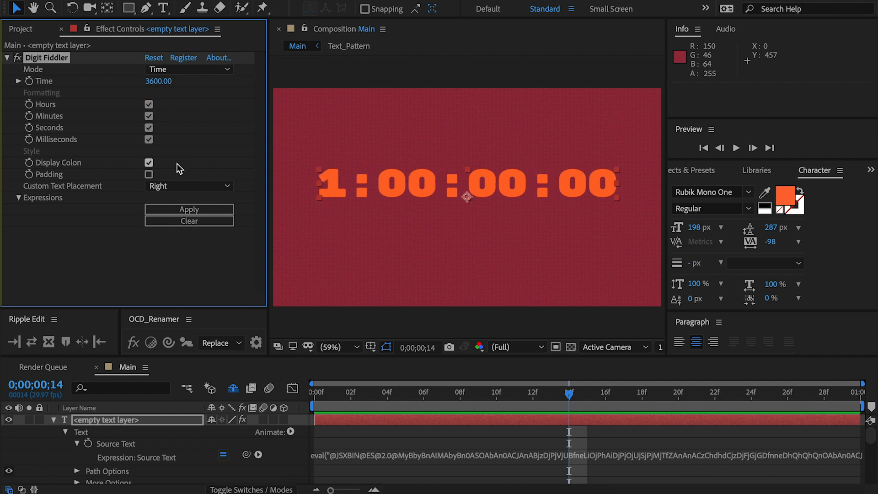
pyautogui.moveTo(185, 193)
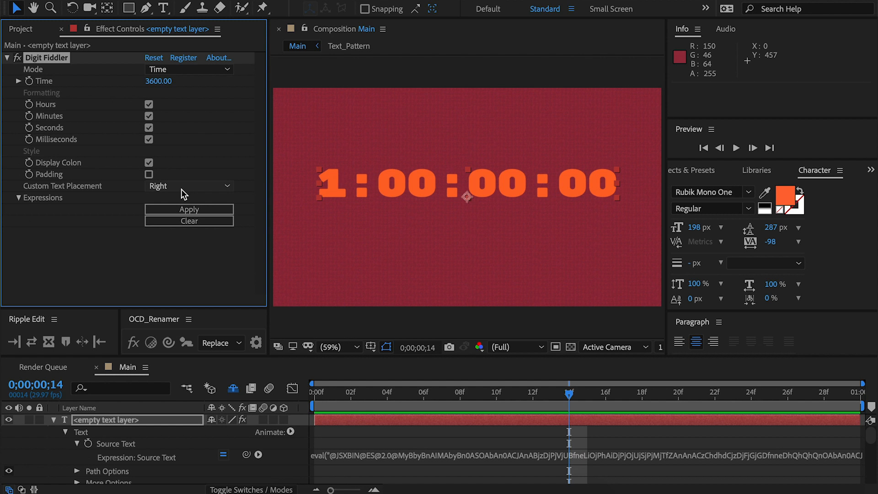
pyautogui.click(149, 173)
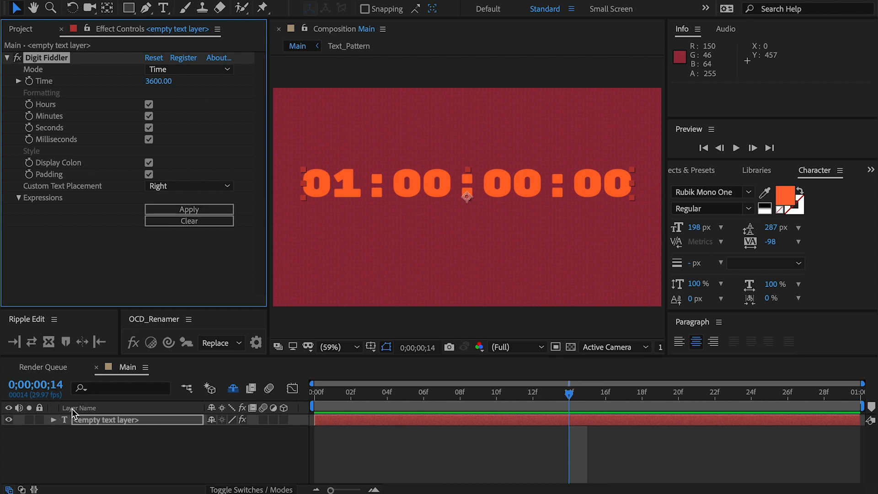
# Step: Expand the text layer and open its Source Text expression for editing
pyautogui.click(53, 419)
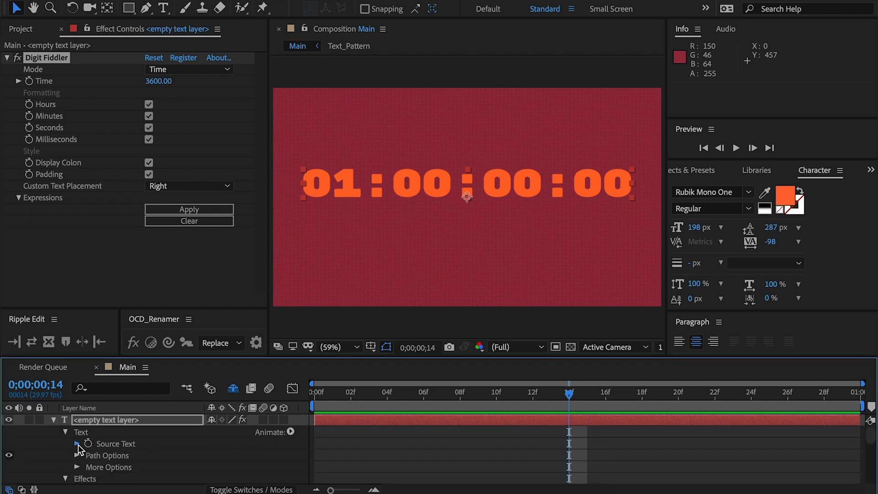
pyautogui.click(88, 444)
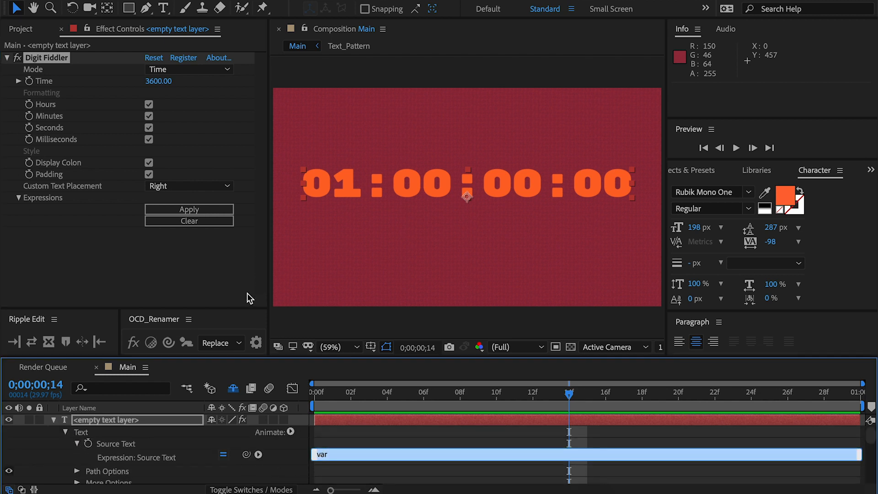